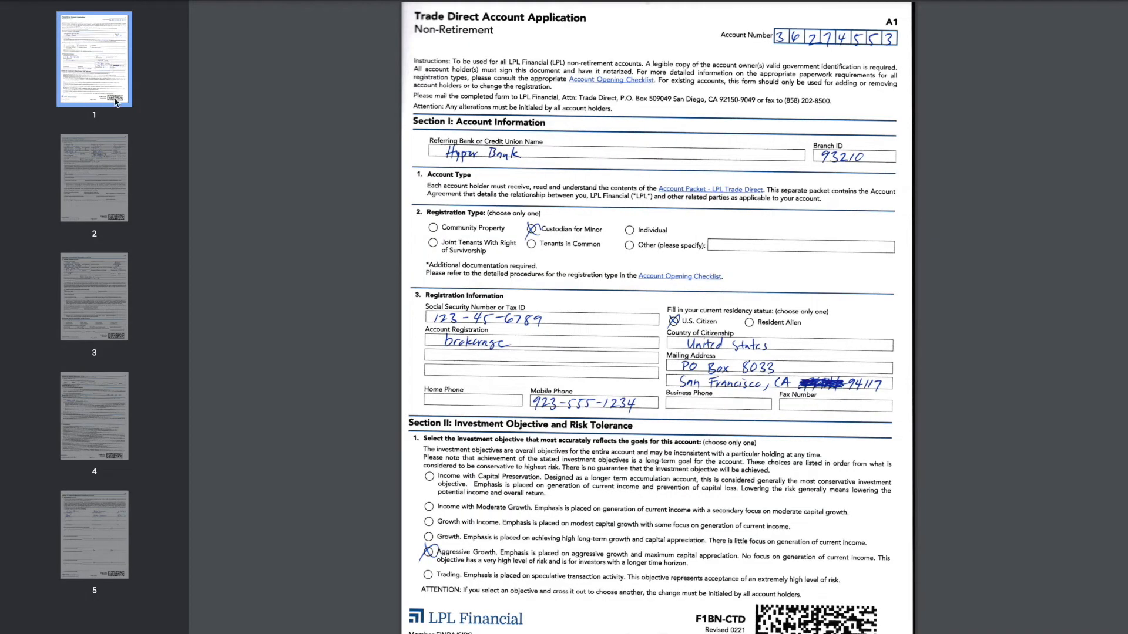
Leave the TA-0003 record and show the recently viewed Cases list
click(94, 178)
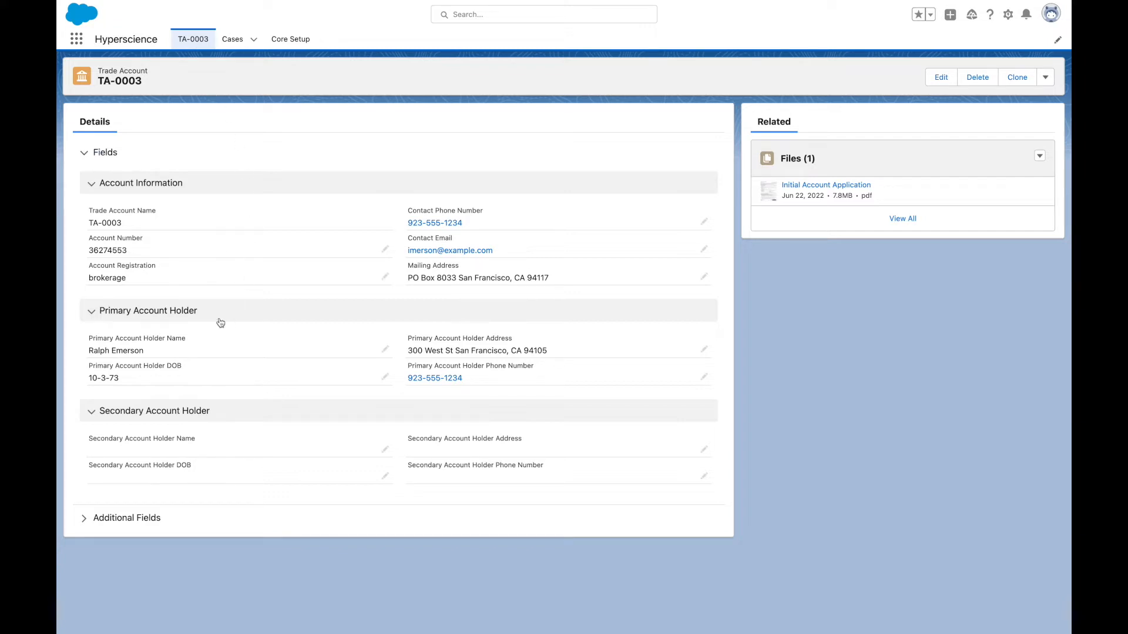
mouse_move(231, 416)
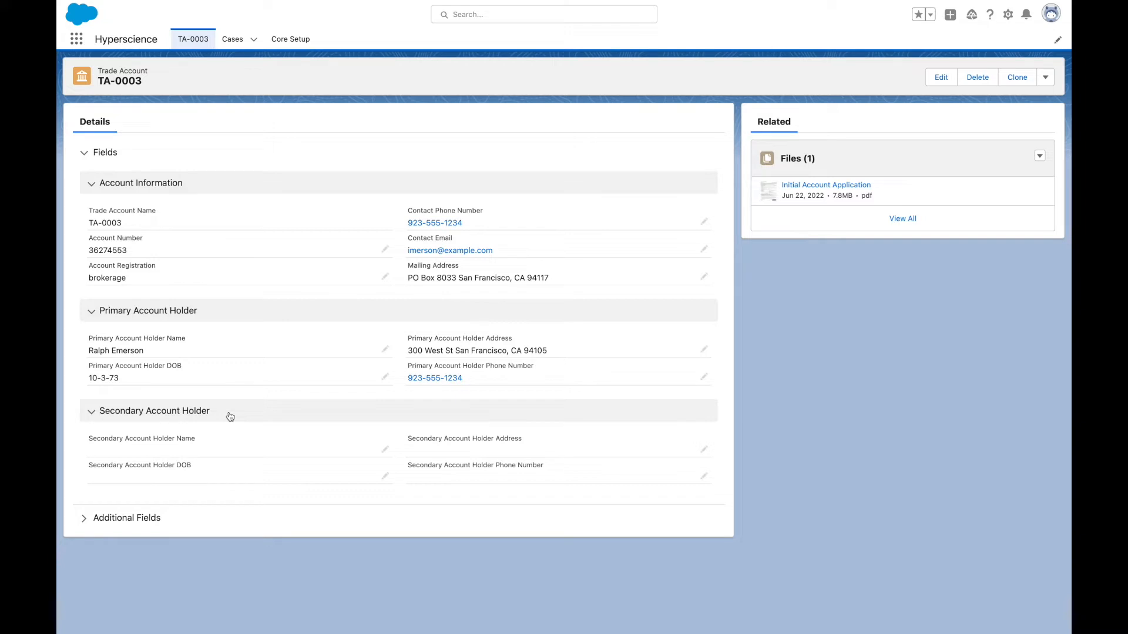
click(233, 39)
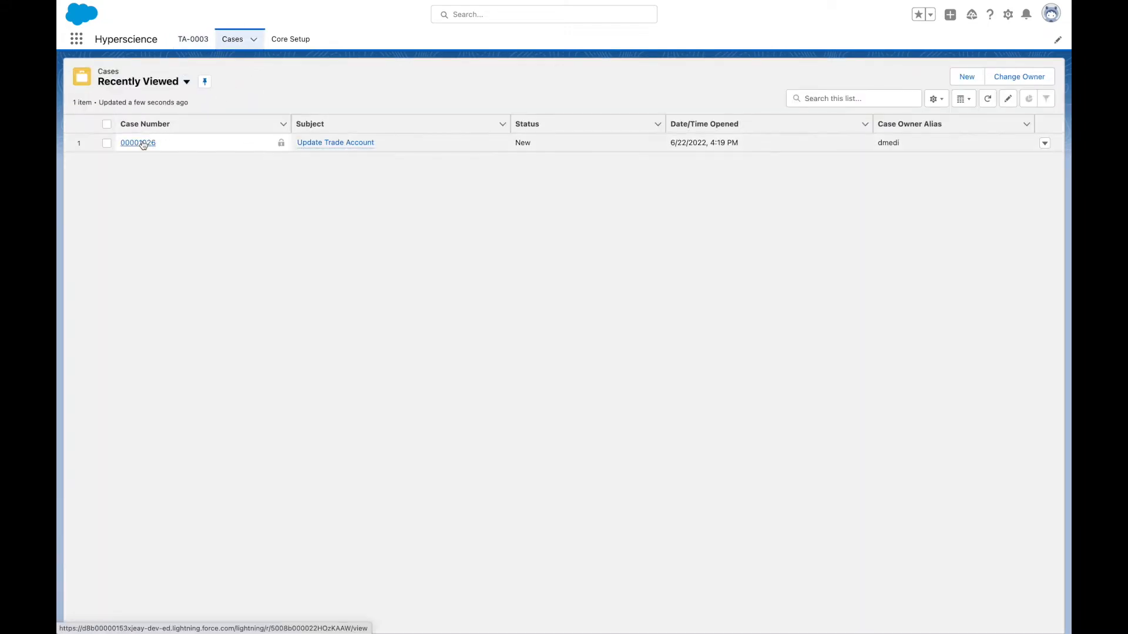
Upload Update Account Form.pdf to case 00001026 (Update Trade Account) and dismiss the notification
click(137, 142)
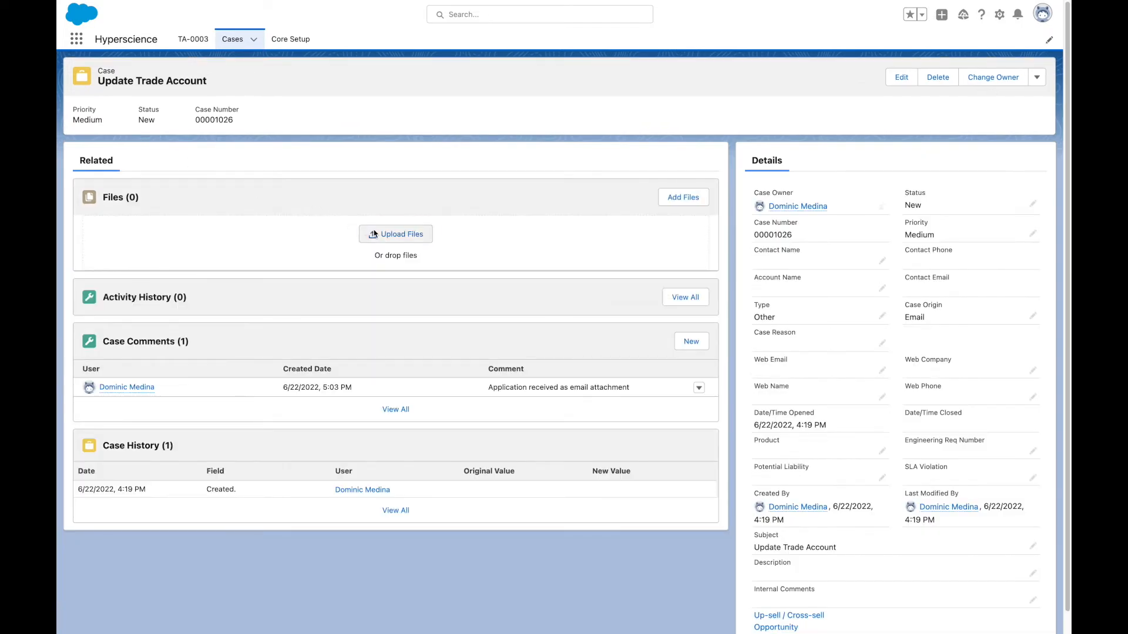
click(395, 234)
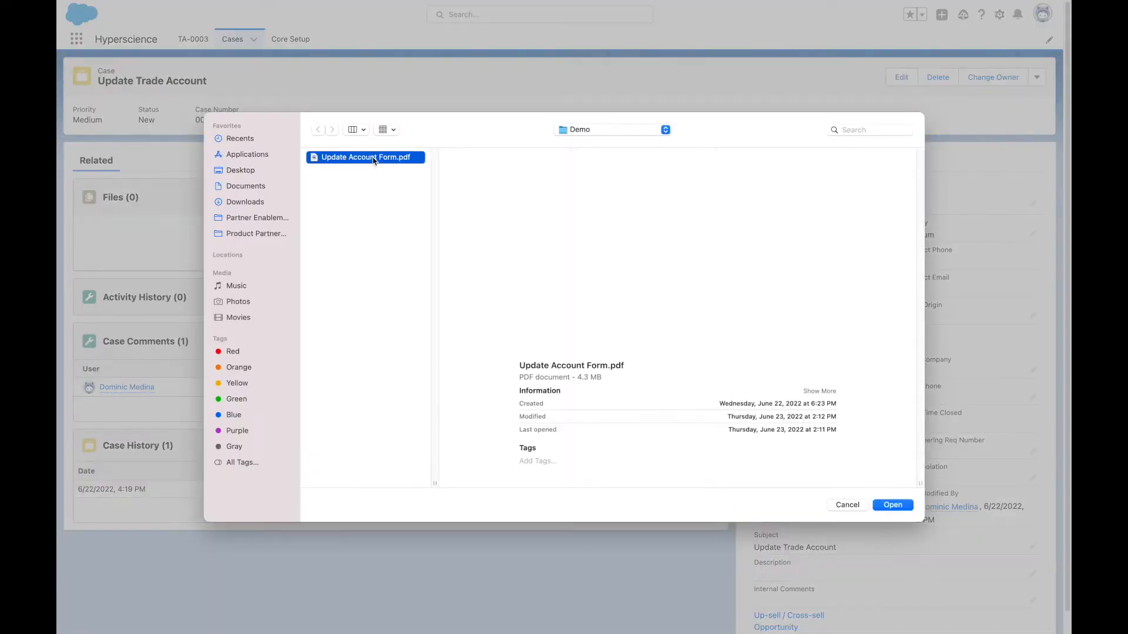
click(891, 504)
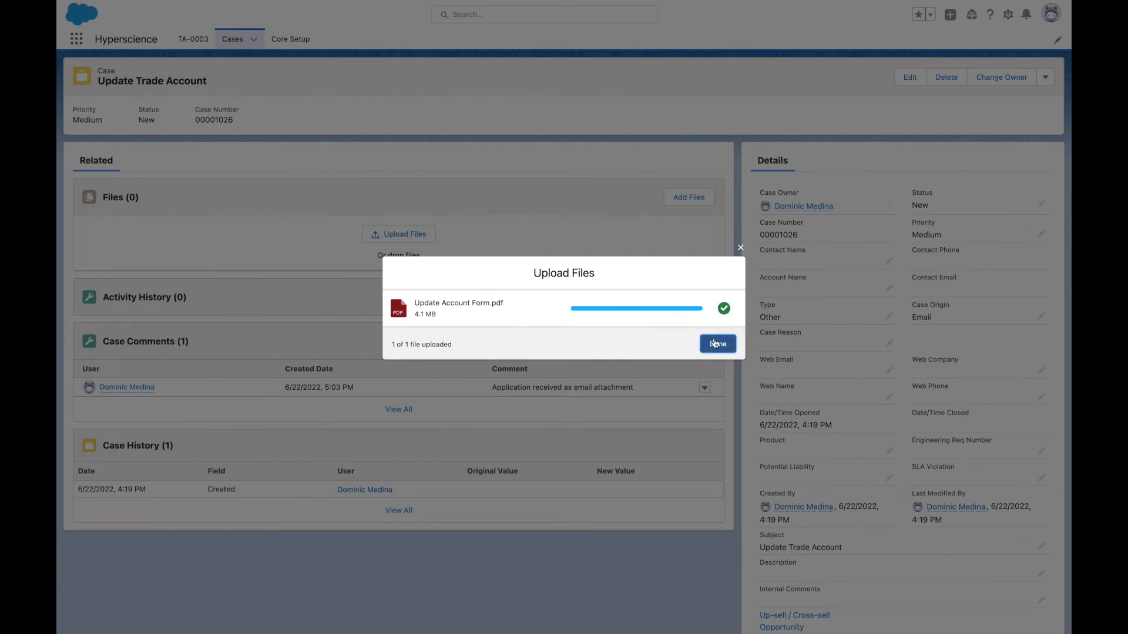
click(716, 345)
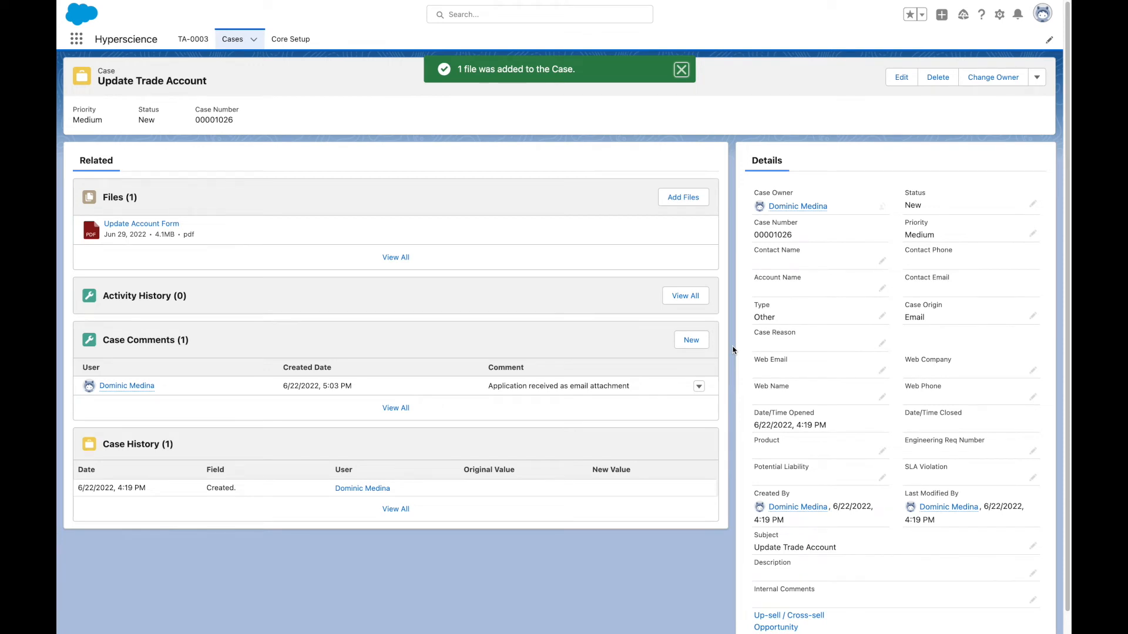
click(680, 70)
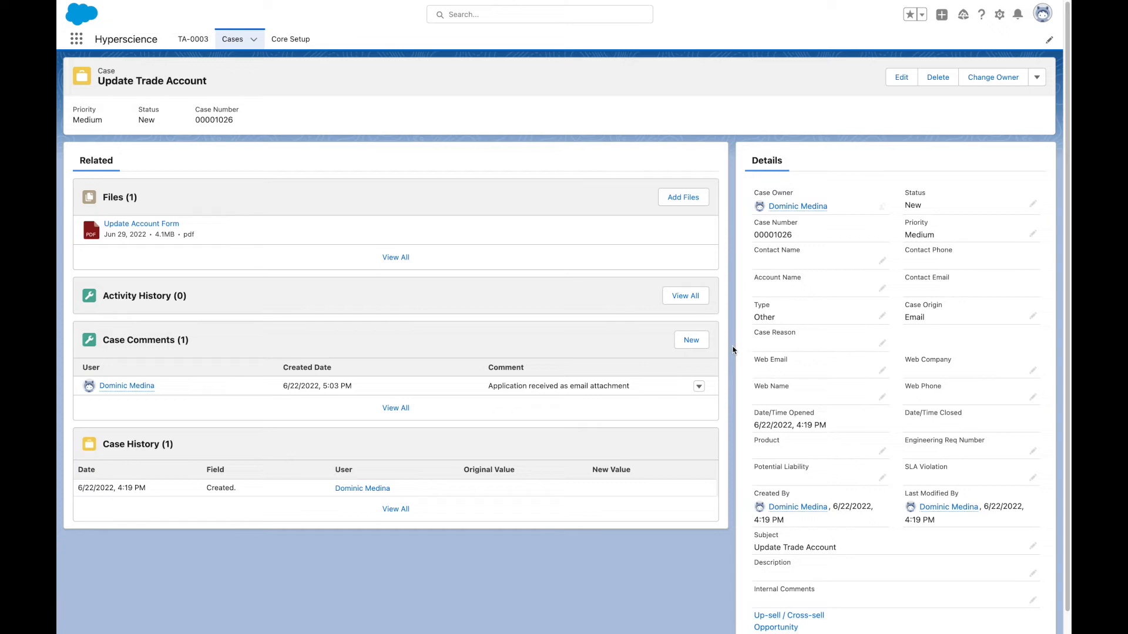
mouse_move(629, 296)
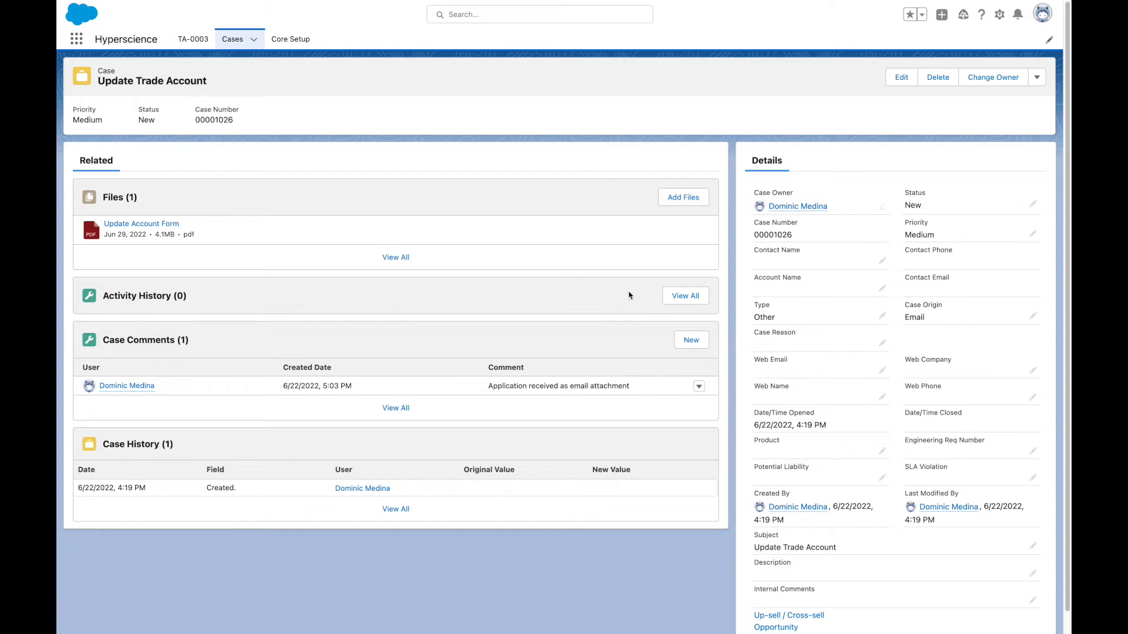
Go to the Hyperscience Core Setup page showing one outstanding supervision task
click(290, 38)
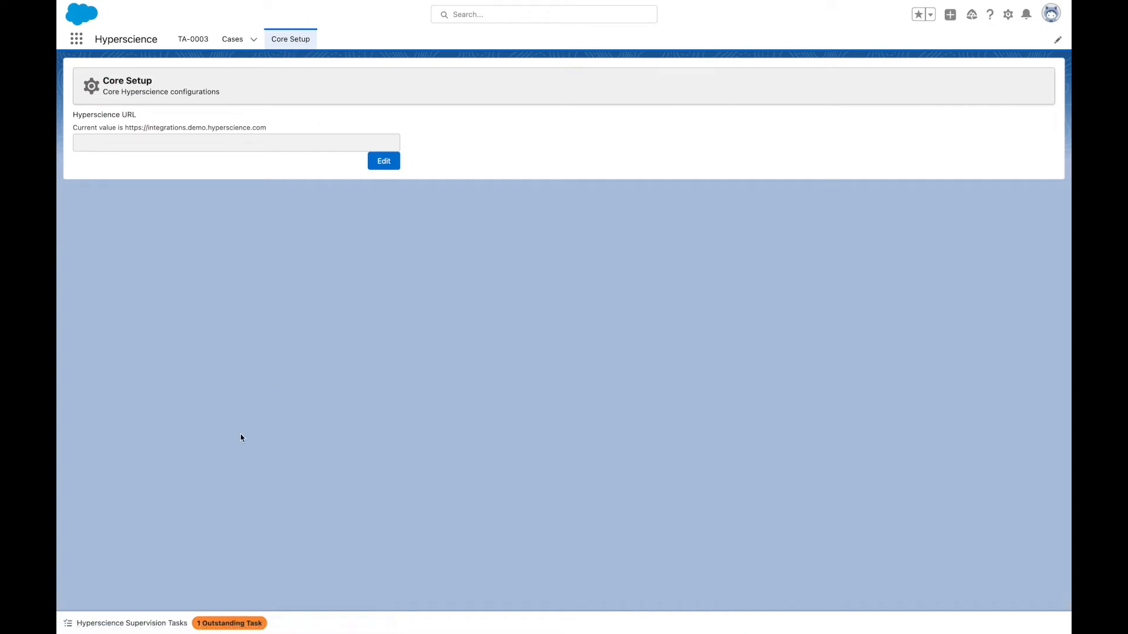
mouse_move(151, 623)
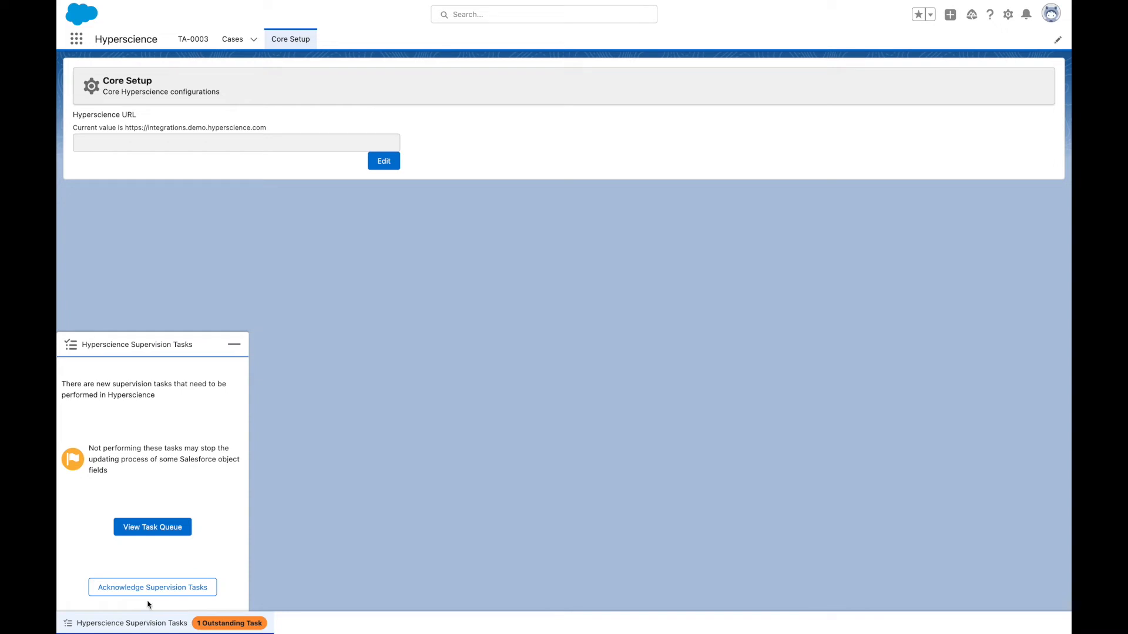
View the Hyperscience Task Queue listing the pending Trade Account Application transcription
click(152, 526)
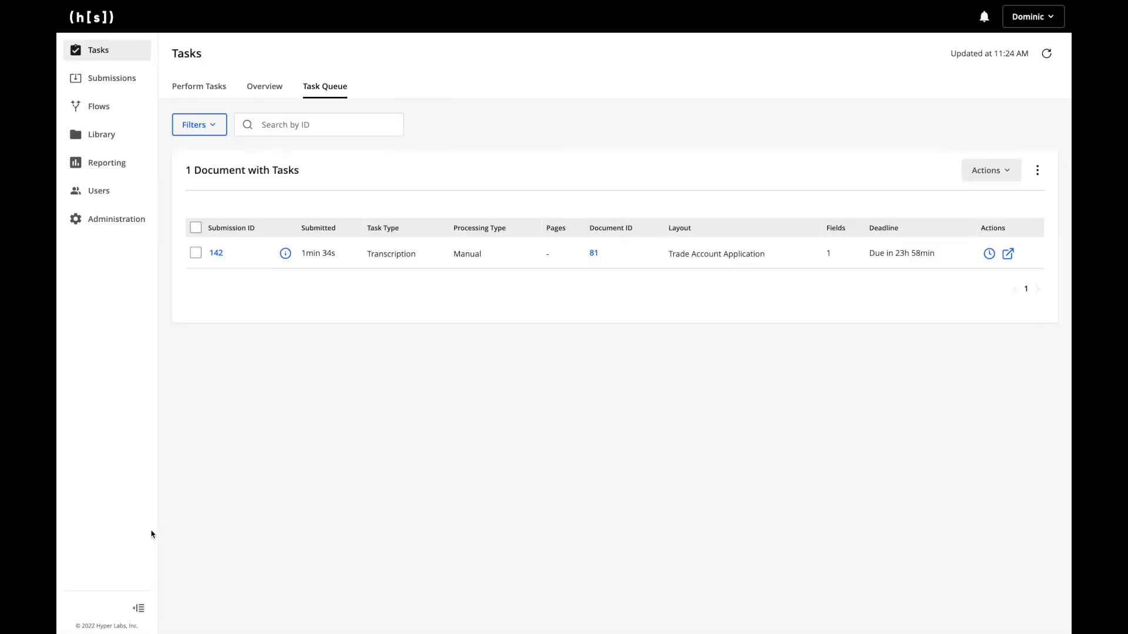
mouse_move(1009, 254)
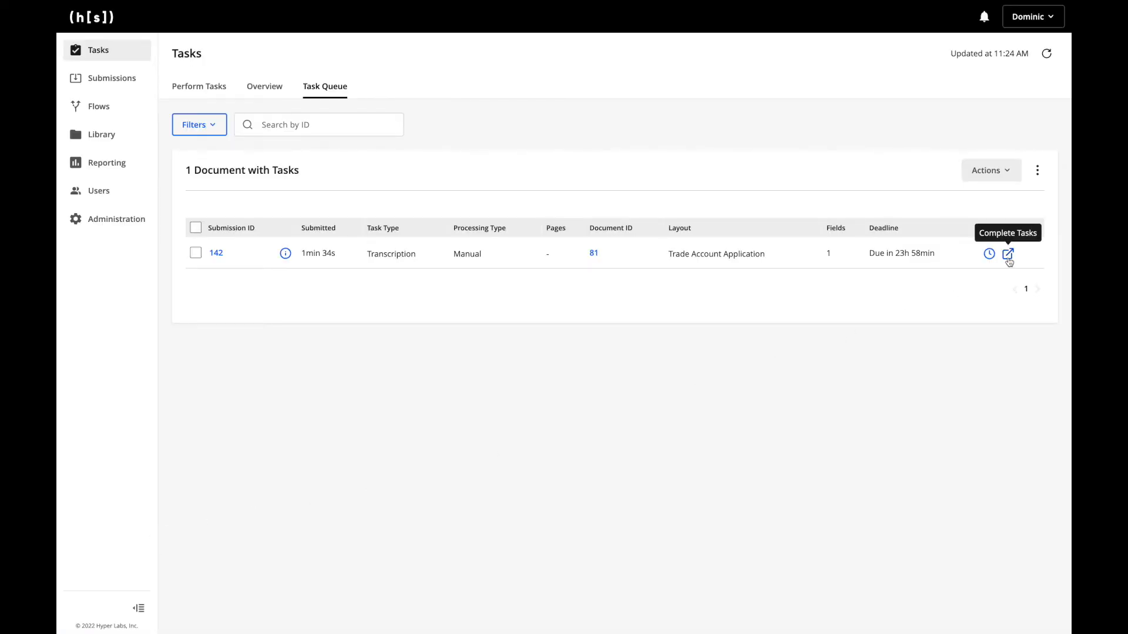
Complete submission 142's task, entering ACME SERV as Primary - Employer Name, and submit it
click(1008, 254)
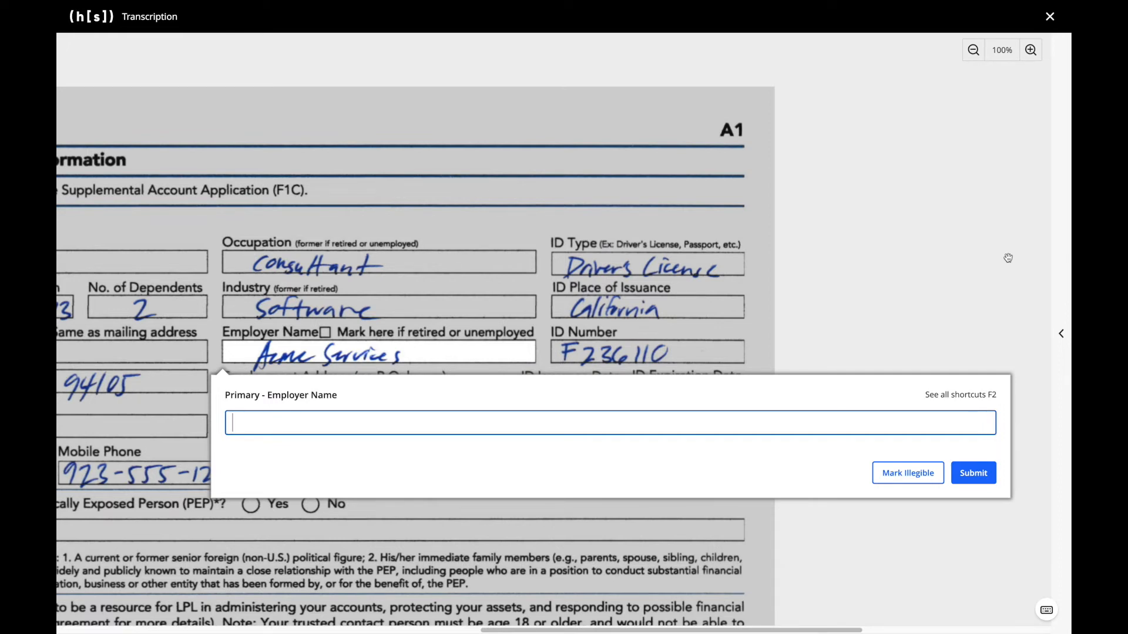
text(A)
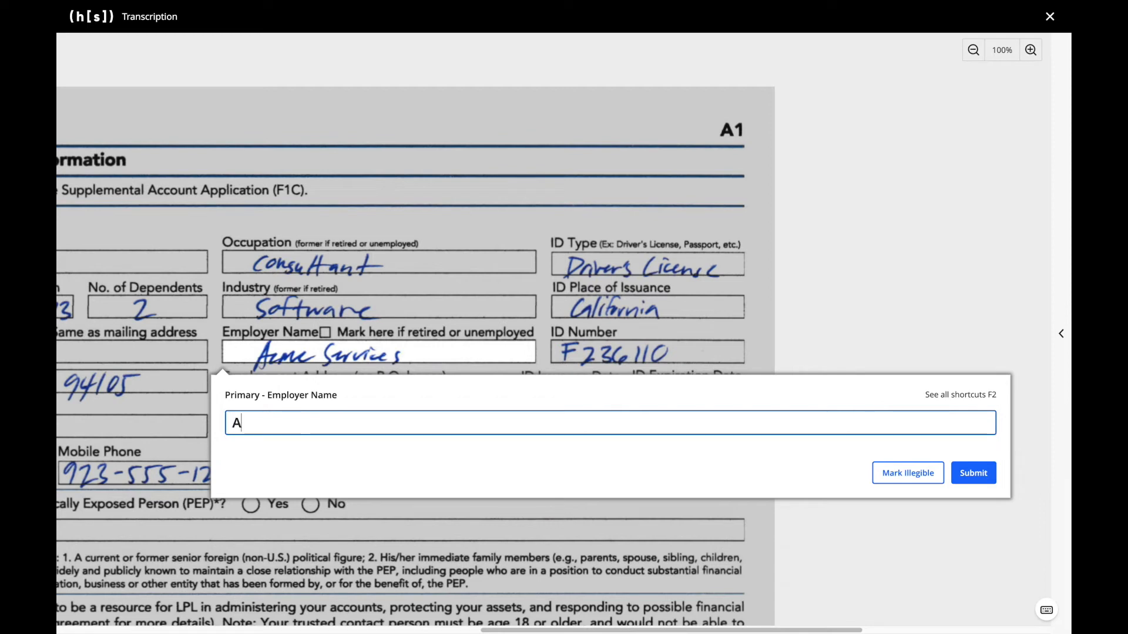
text(CME SERV)
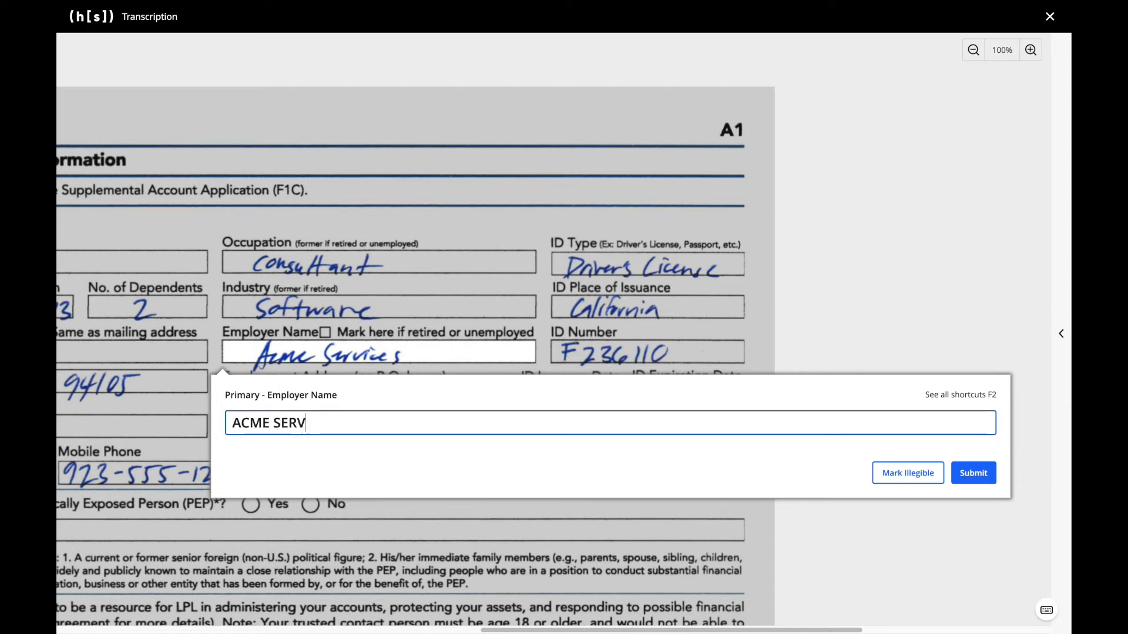
click(972, 472)
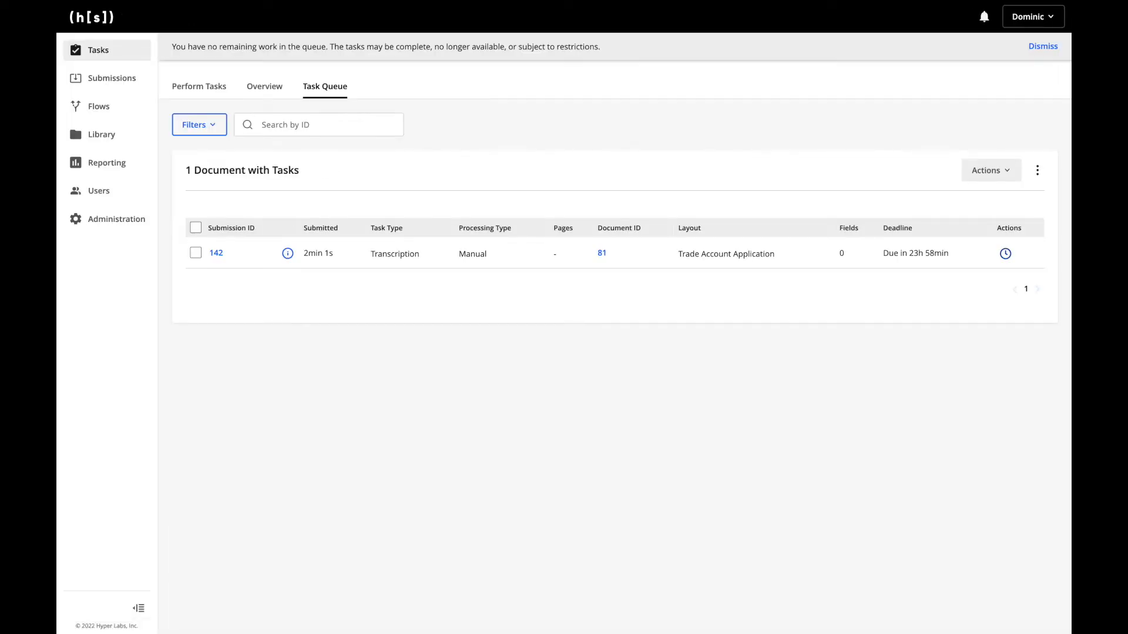
click(1043, 46)
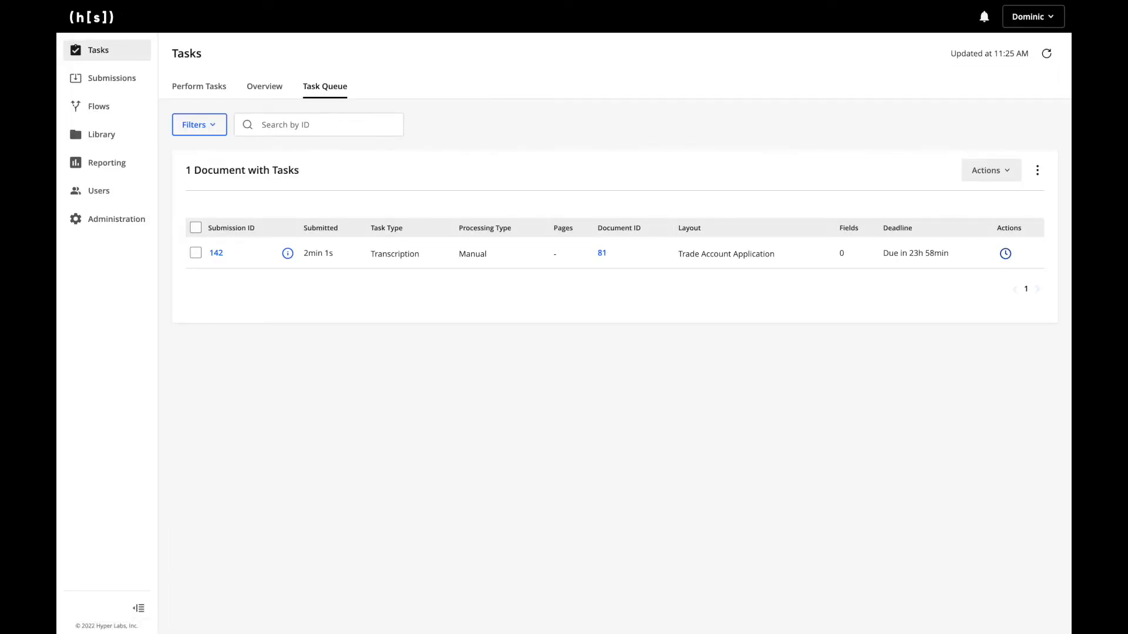
mouse_move(602, 254)
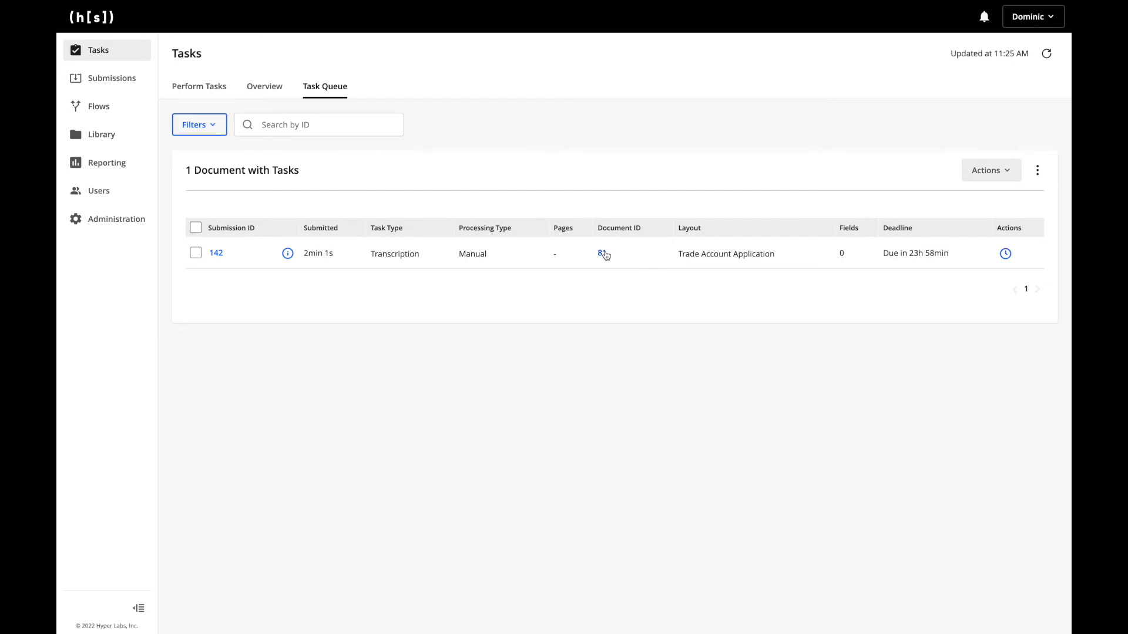
Review Document 81's extracted secondary holder fields, expanding Secondary - Address
click(601, 253)
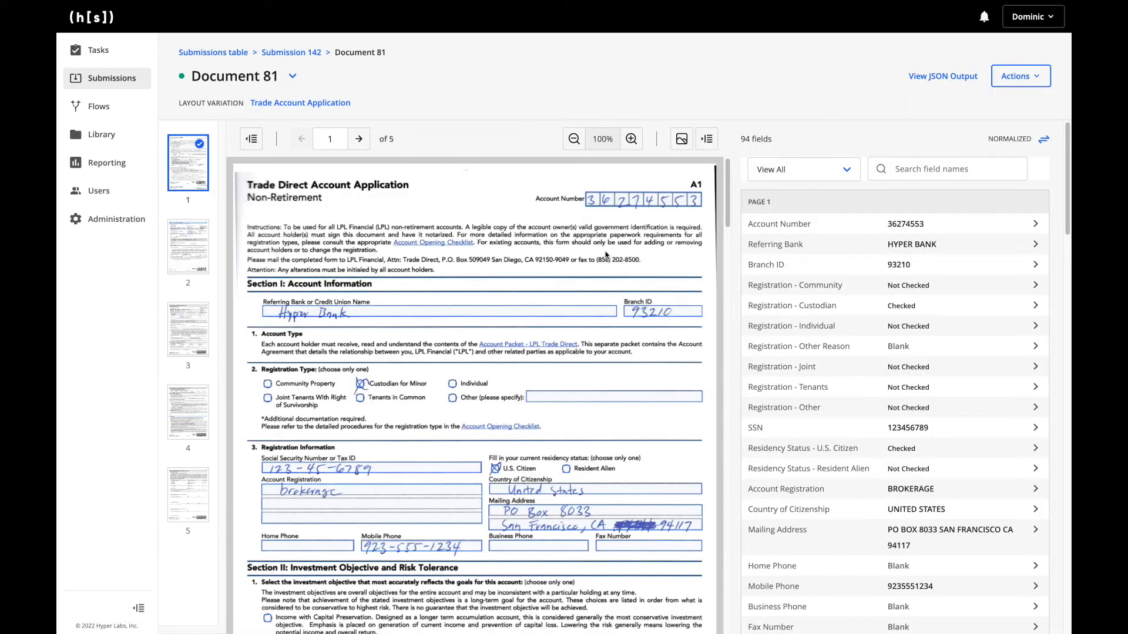
click(359, 139)
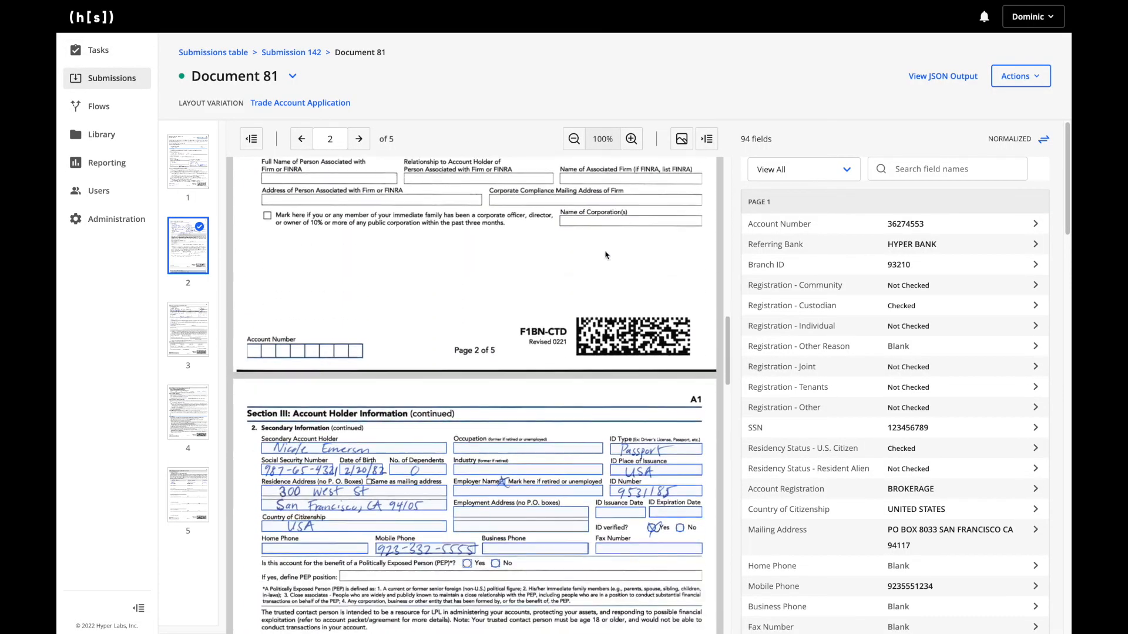
click(358, 138)
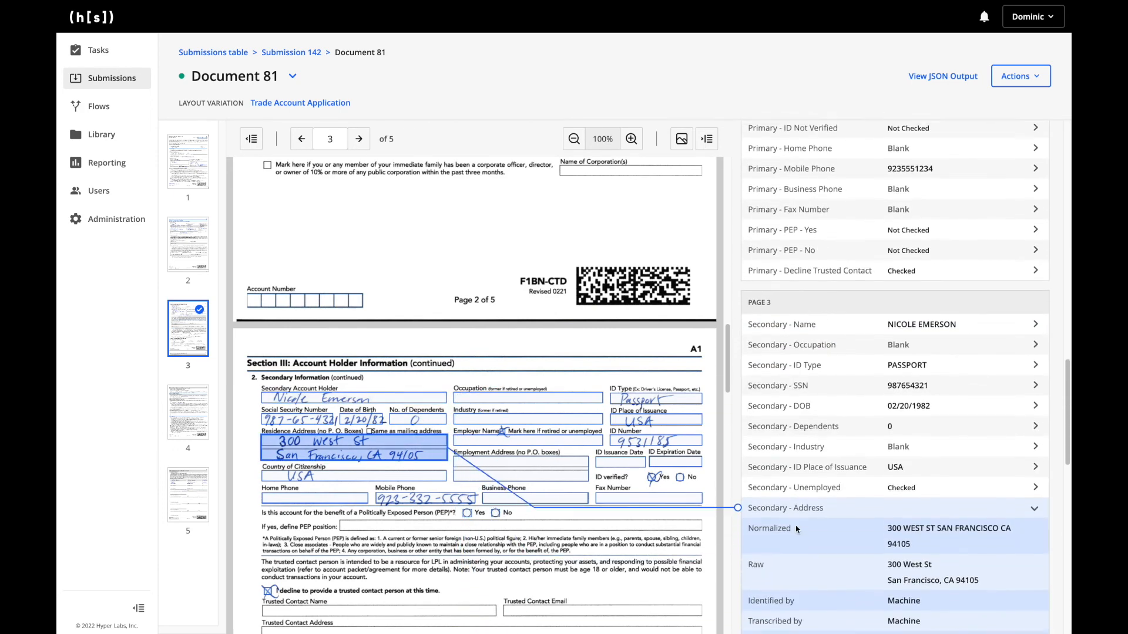
scroll(down, 3)
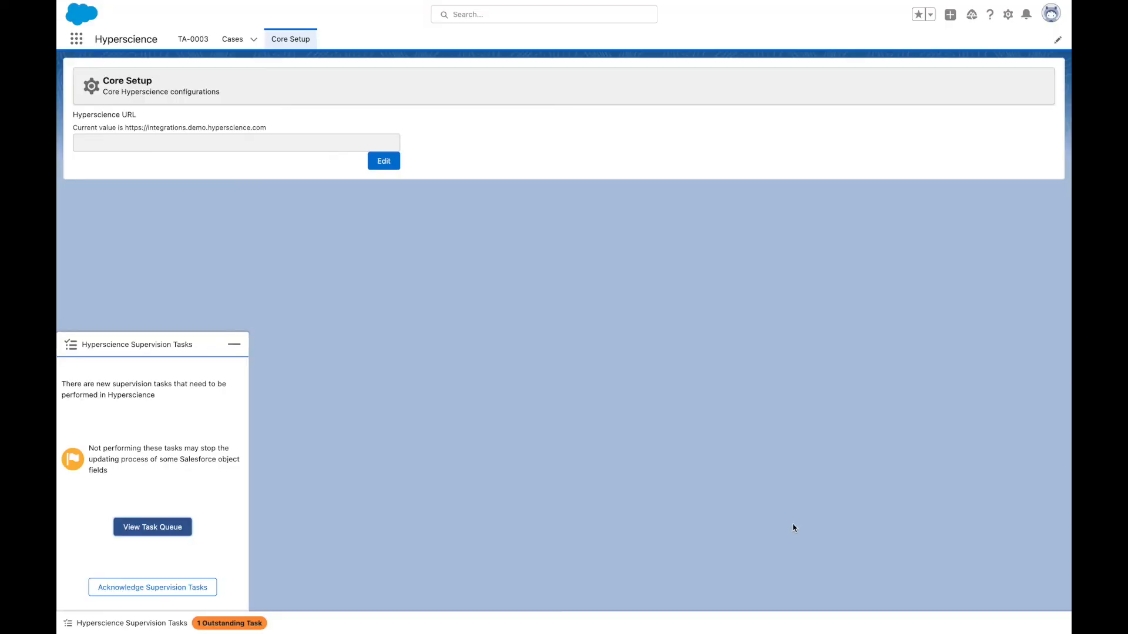
mouse_move(193, 38)
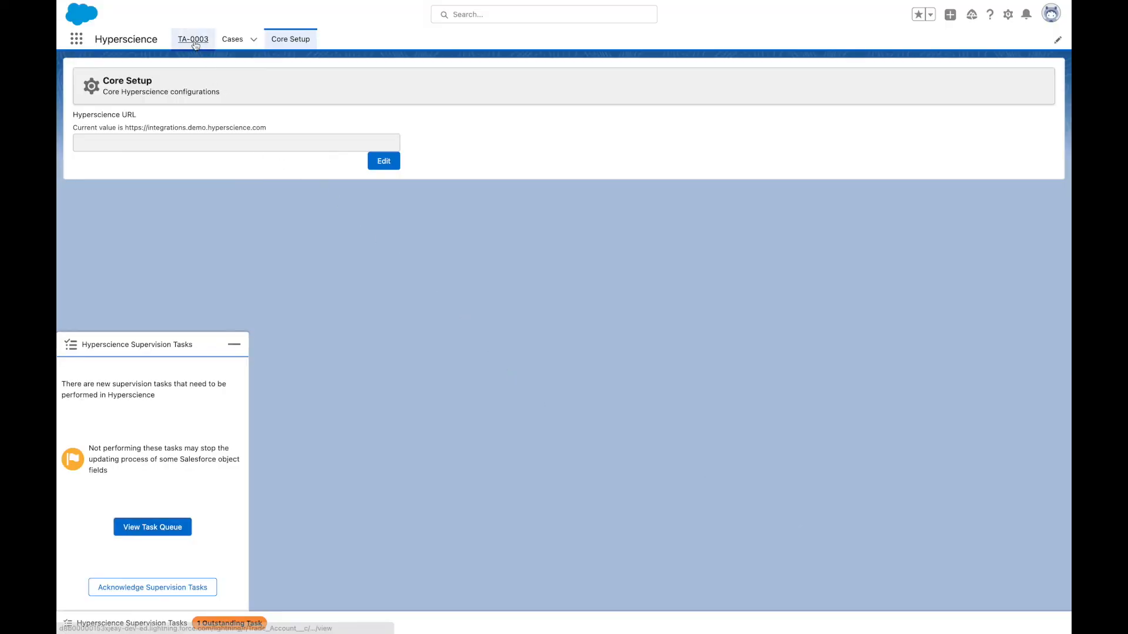
Return to trade account TA-0003 to check the filled secondary account holder details
click(193, 39)
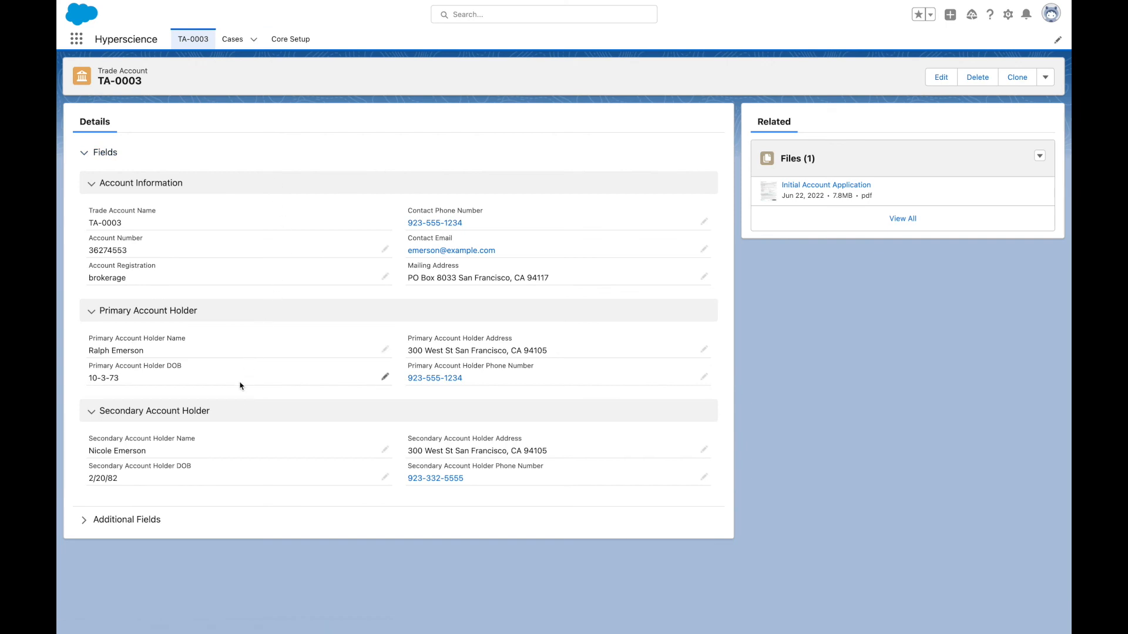
mouse_move(233, 411)
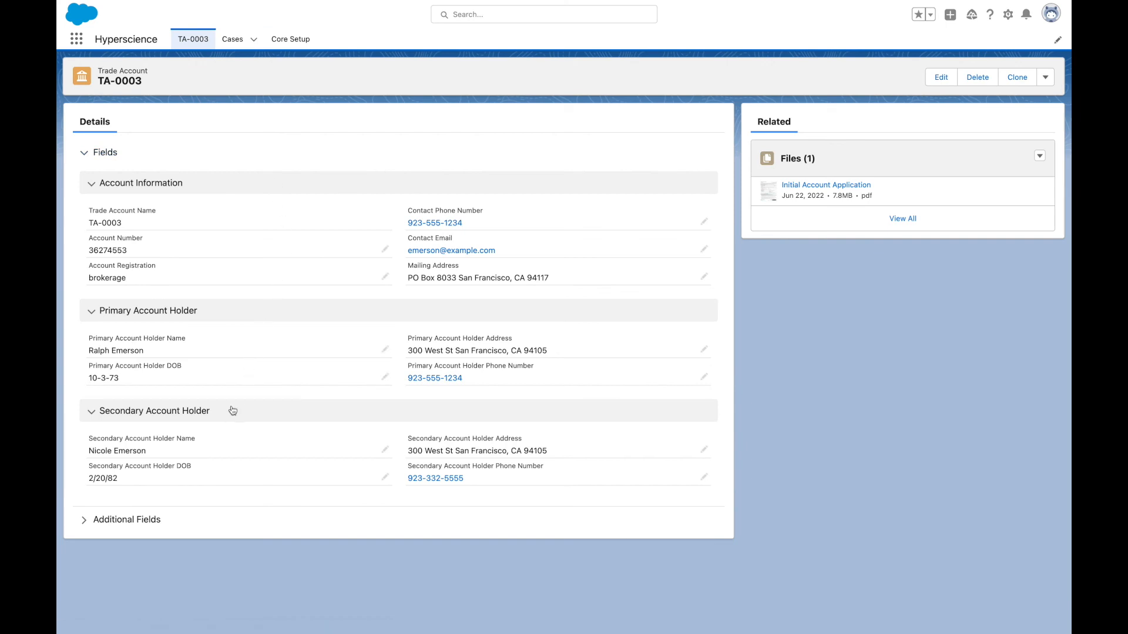